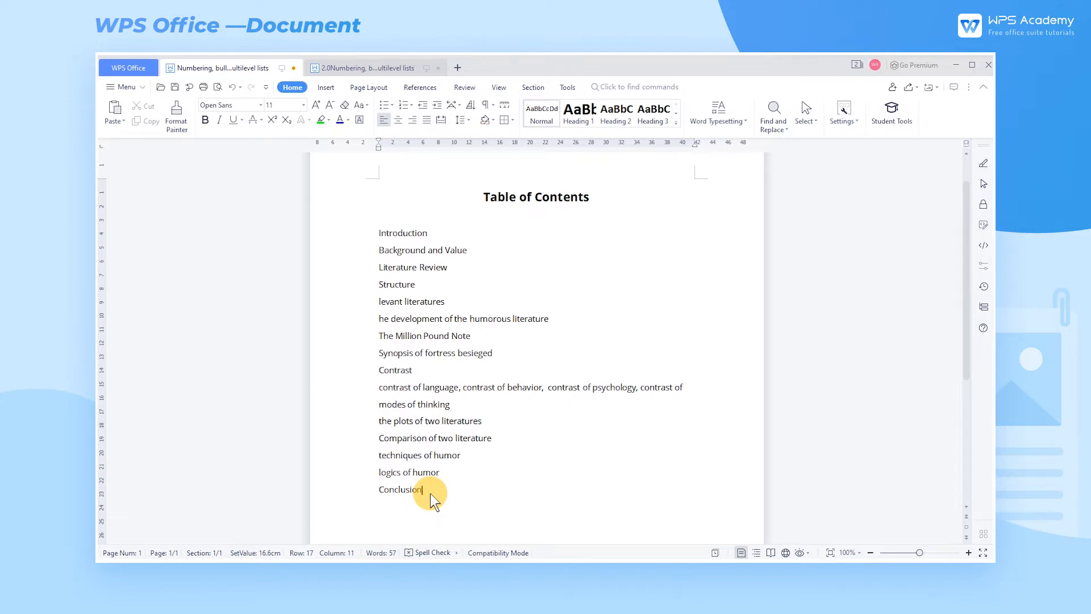
Select all the contents entries and bring up the More Numbering settings
left_click_drag(425, 489, 368, 232)
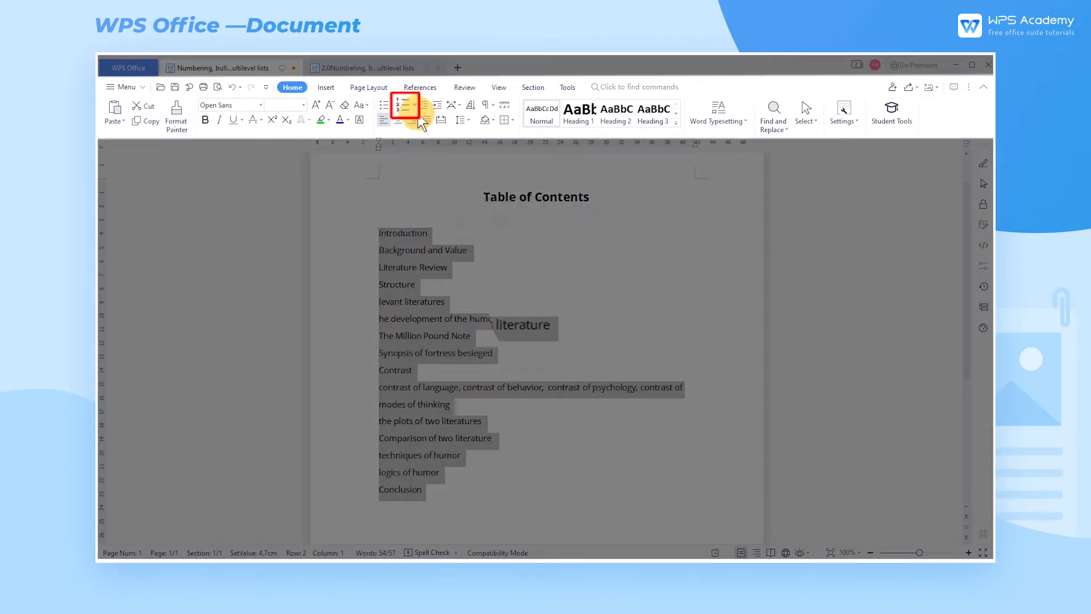
left_click(405, 104)
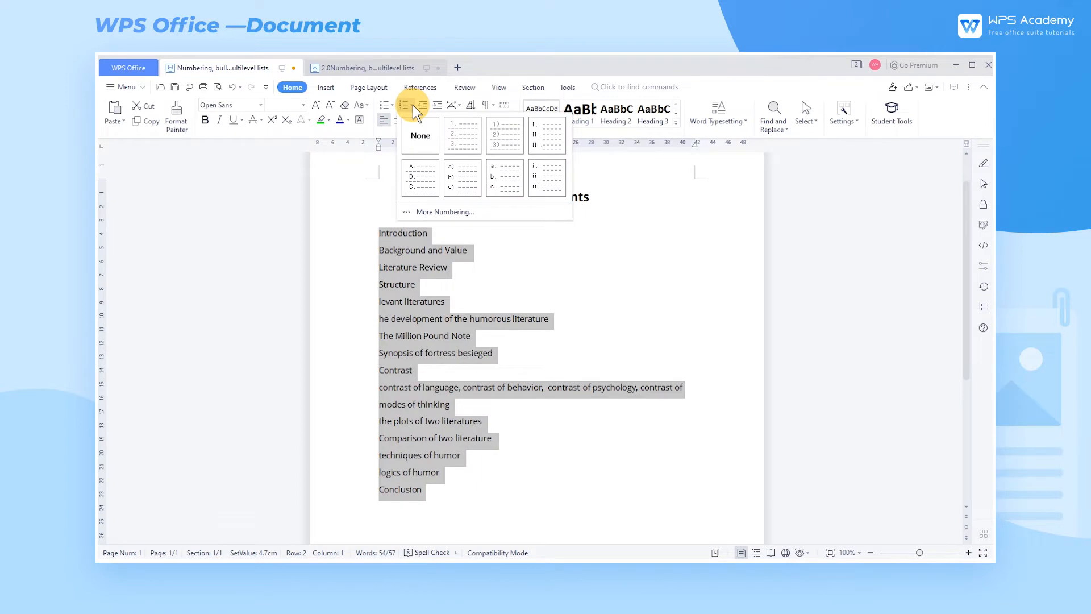
left_click(444, 211)
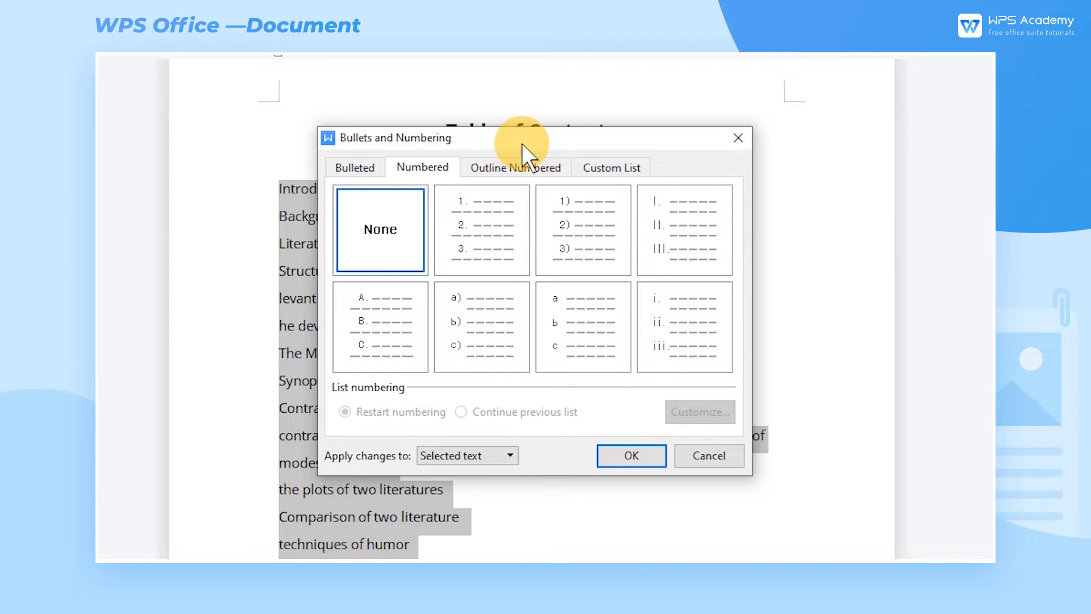
Choose the 1. / 1.1 / 1.1.1 preset on the Outline Numbered tab
left_click(514, 167)
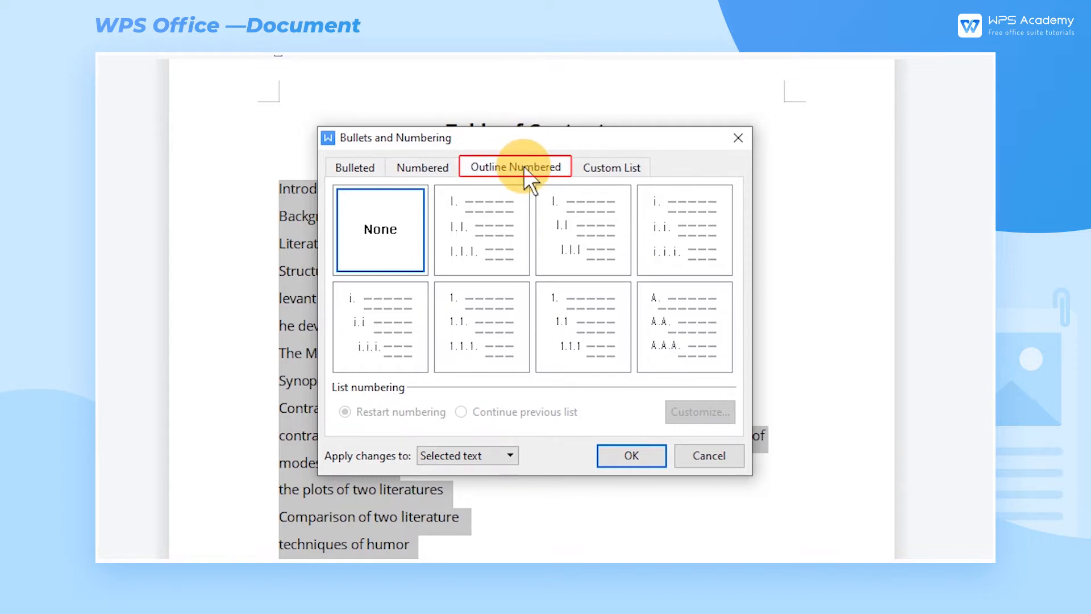
mouse_move(532, 223)
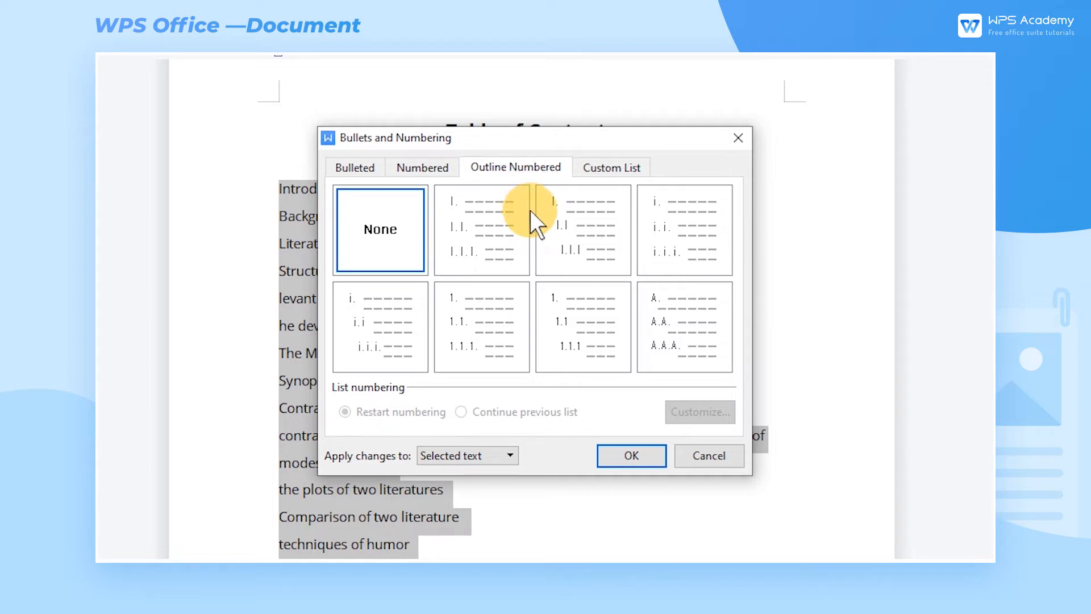
mouse_move(560, 295)
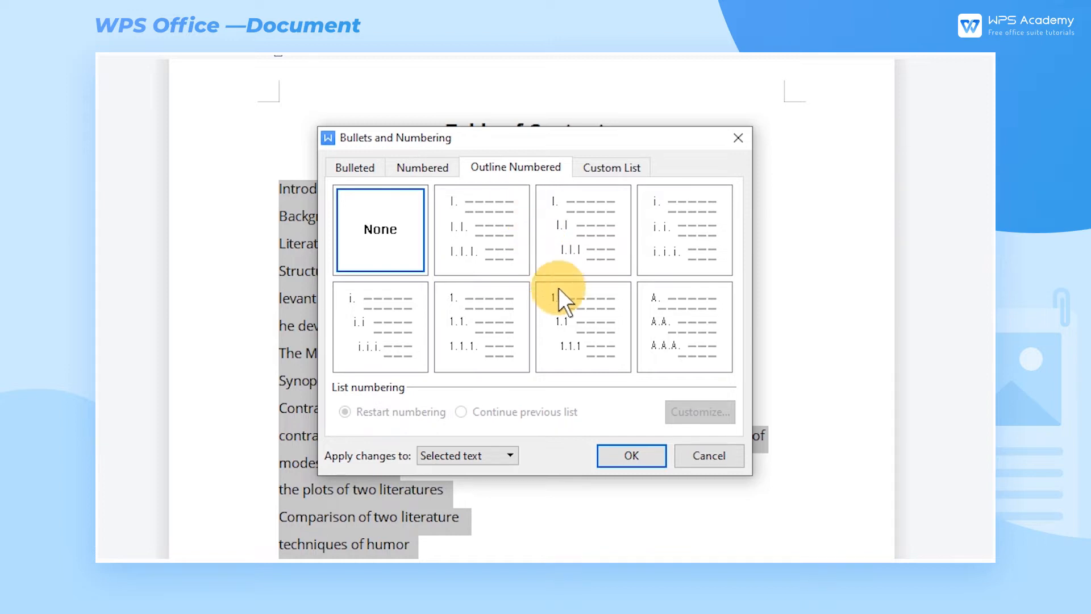
left_click(582, 326)
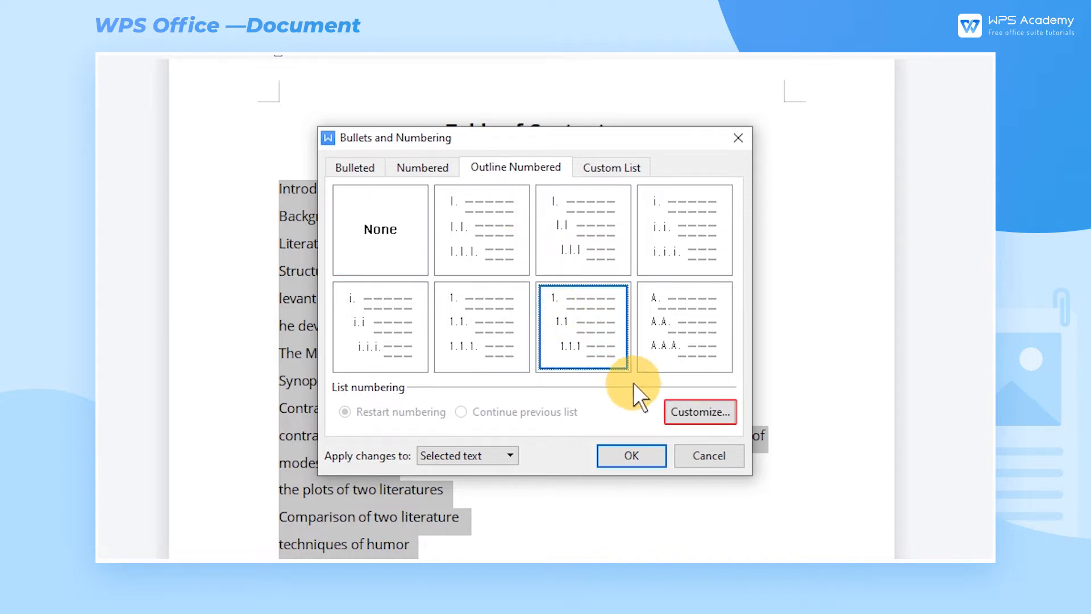
Open the outline numbering customization and inspect the Level 1 and Level 2 number formats
left_click(699, 411)
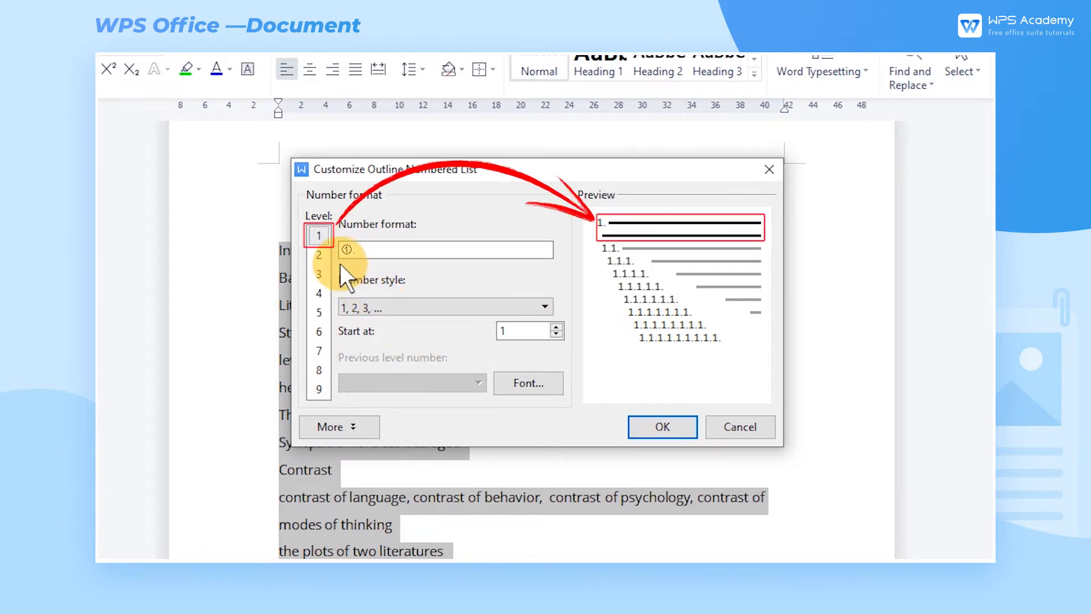
left_click(318, 254)
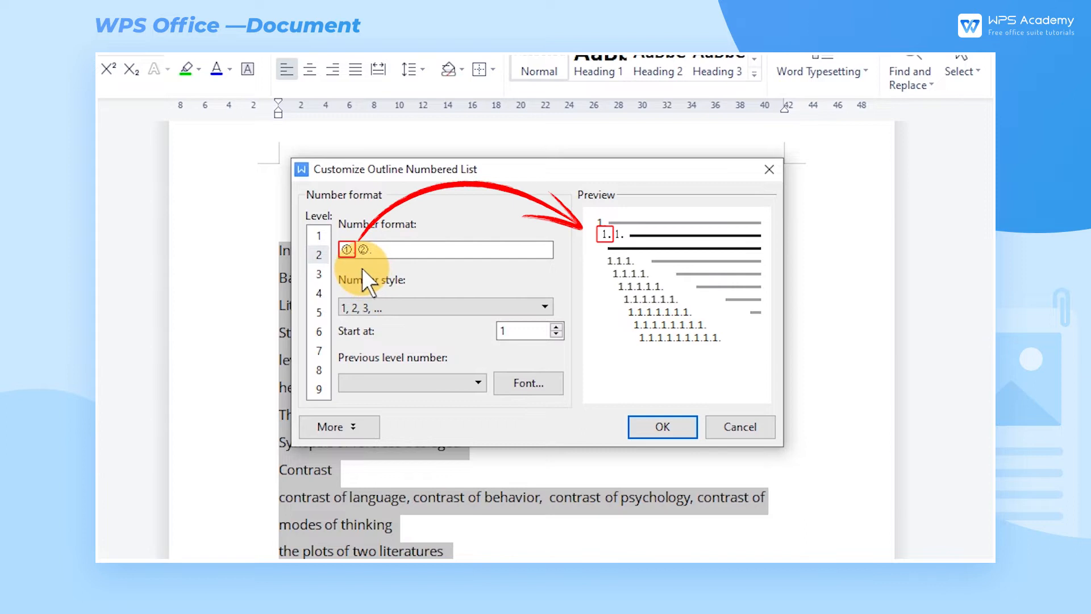
left_click(445, 249)
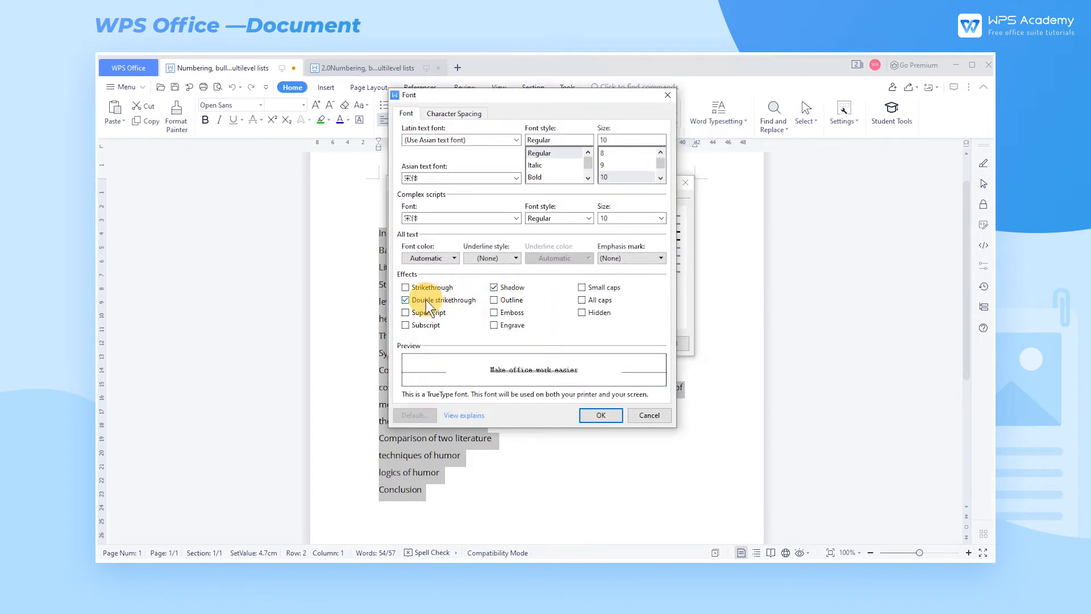
Remove double strikethrough from the number font and confirm, numbering entries 1 to 15
left_click(405, 300)
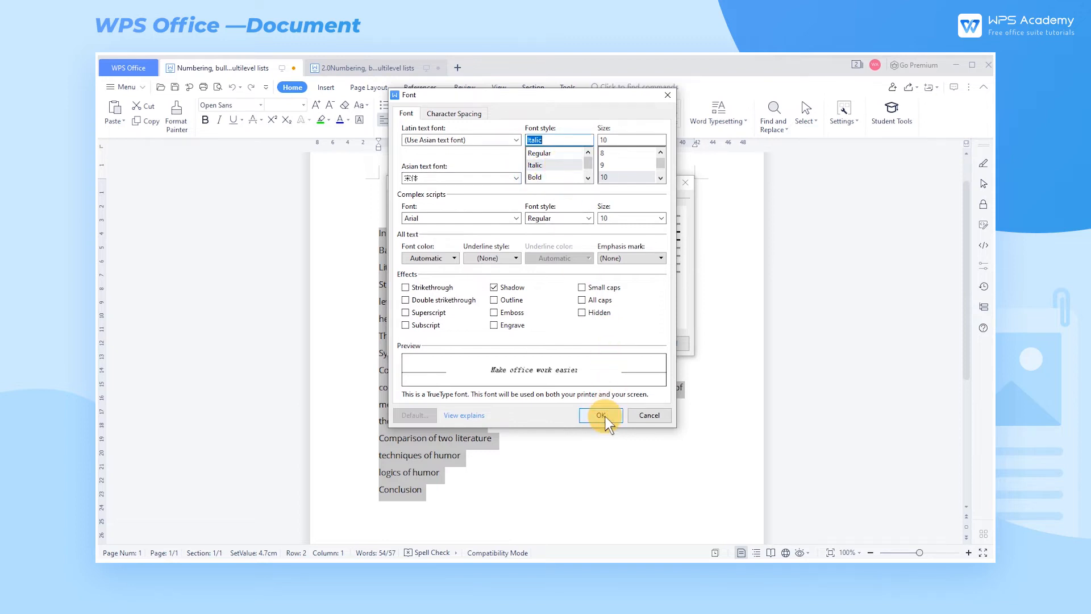
left_click(600, 415)
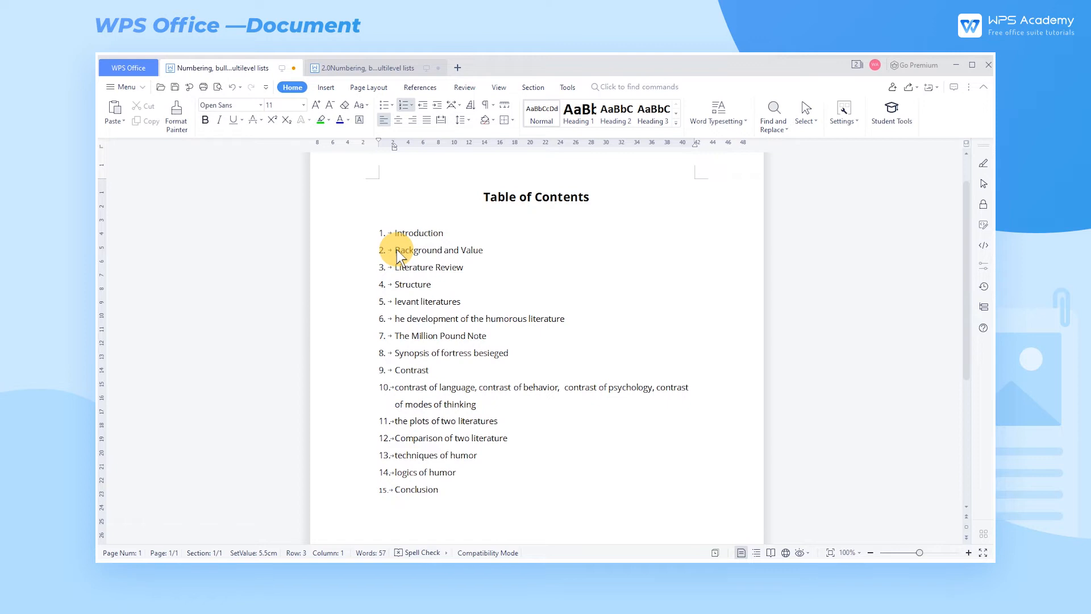
Demote Background and Value and Literature Review to level two, then promote an entry back
key("Tab")
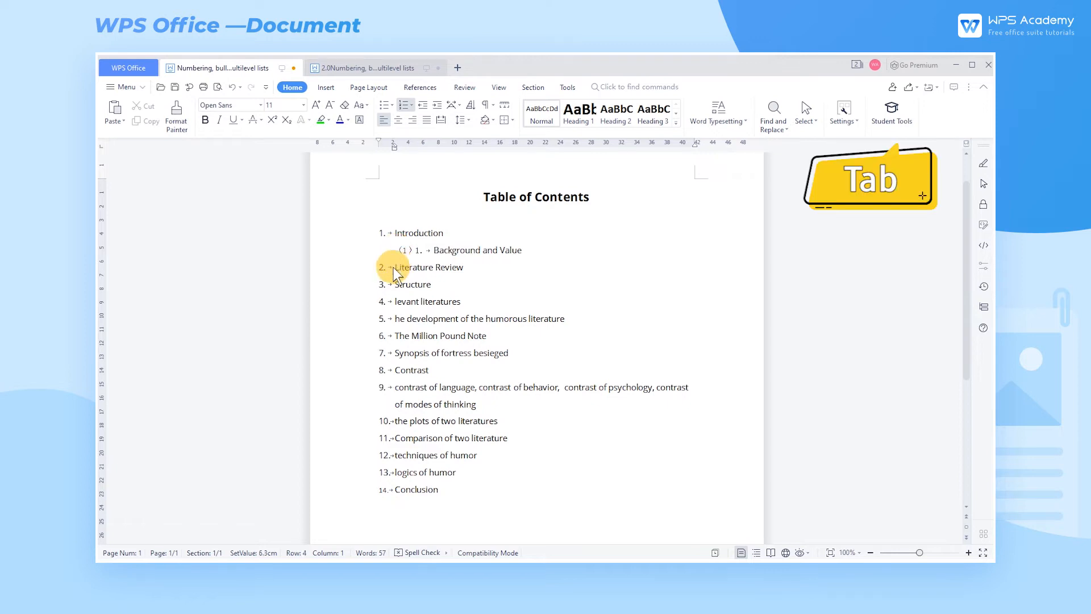
key("shift+tab")
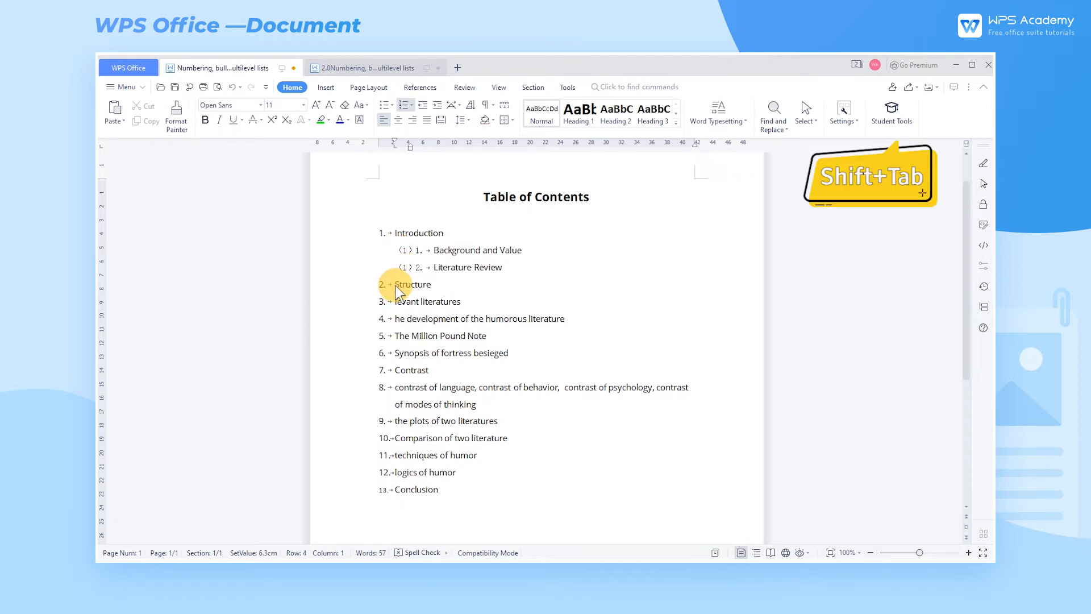
key("shift+tab")
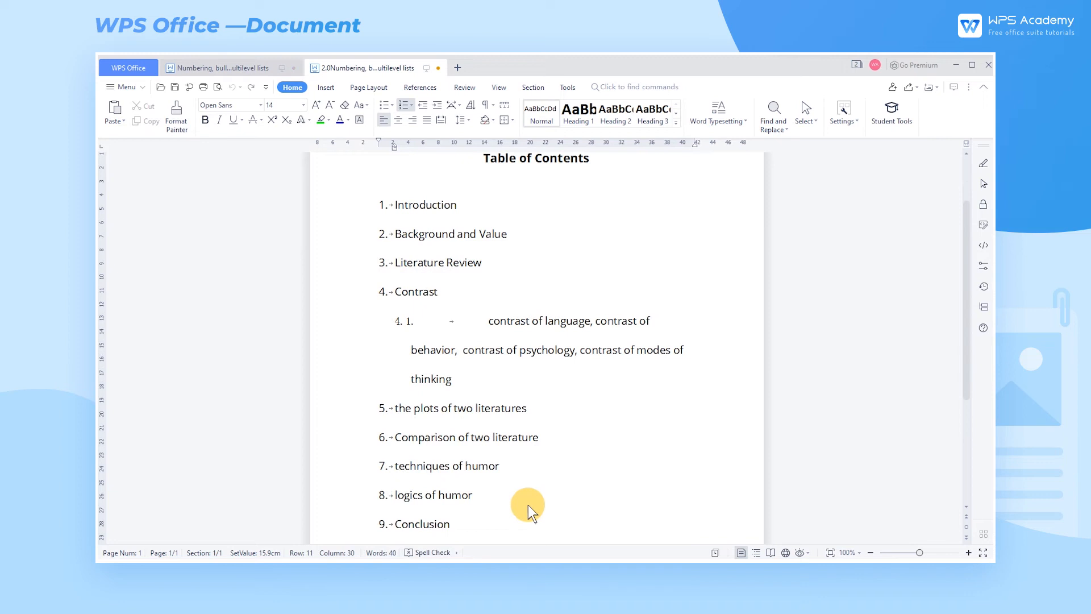
Click at the end of the second document's list to begin selecting all numbered entries
left_click(541, 437)
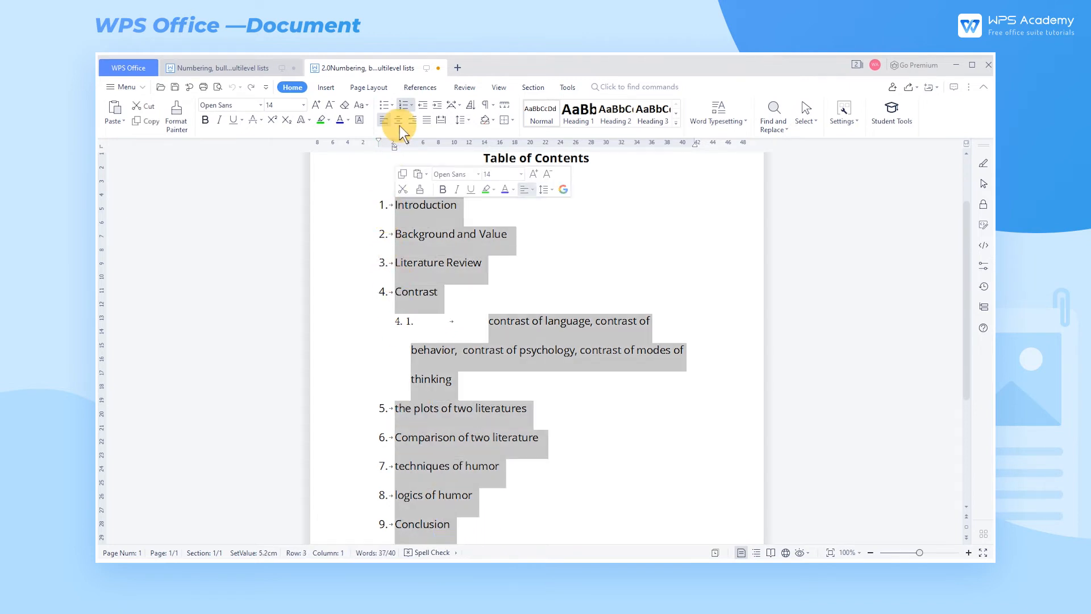
Customize the custom list so Level 2 has a 0.8 cm tab space after its number
left_click(399, 123)
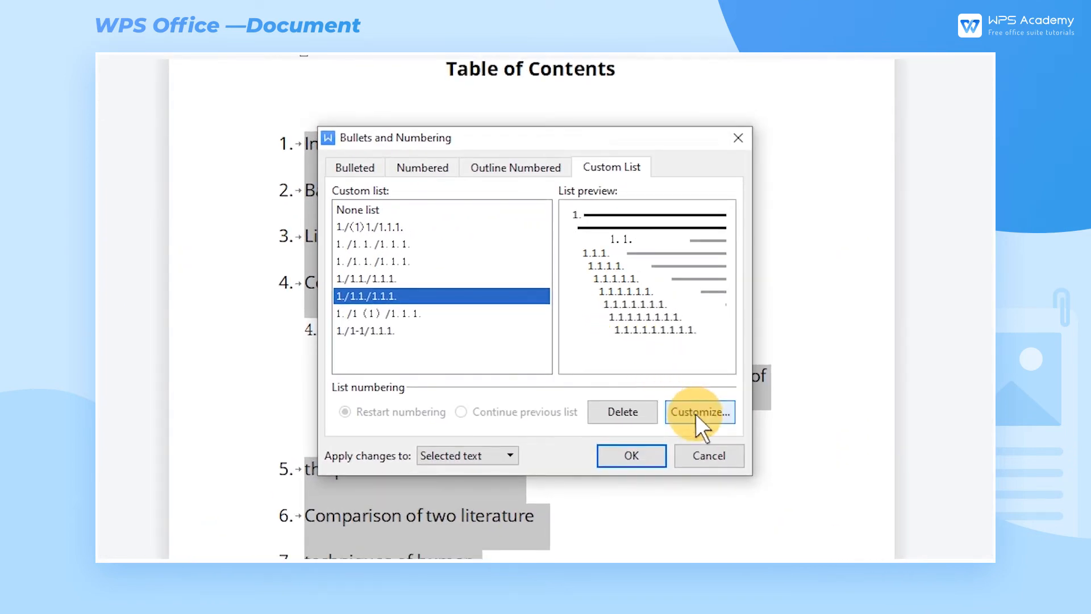
left_click(698, 411)
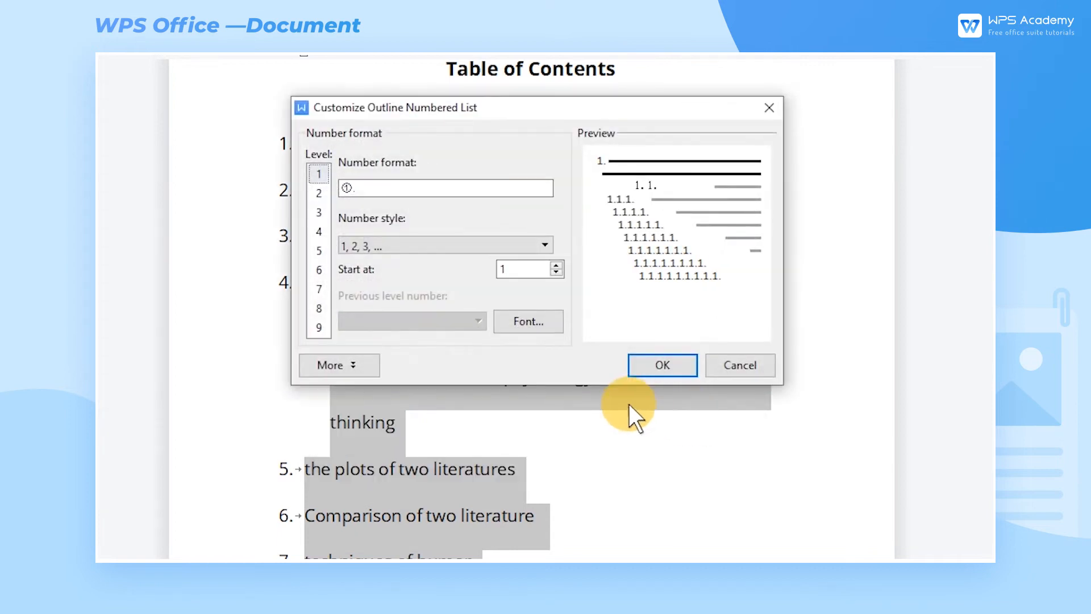
mouse_move(483, 368)
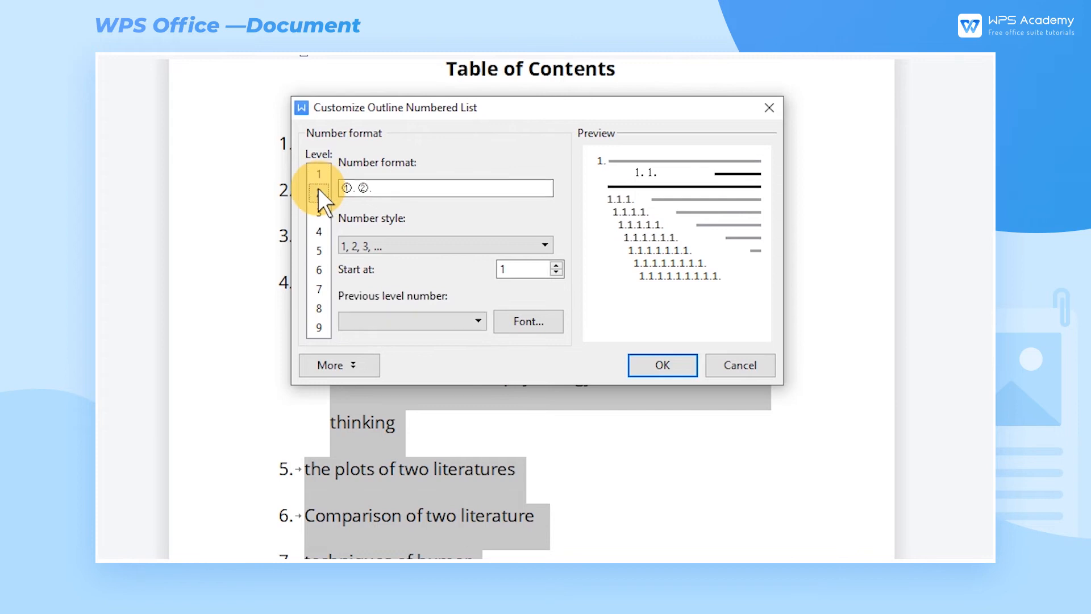
left_click(338, 365)
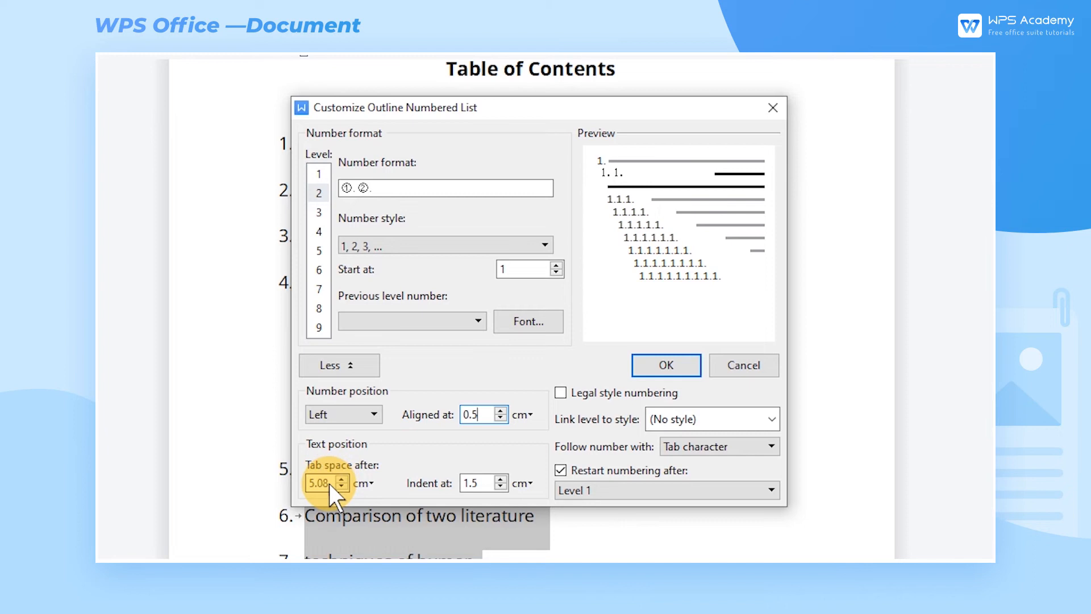
type("0.8")
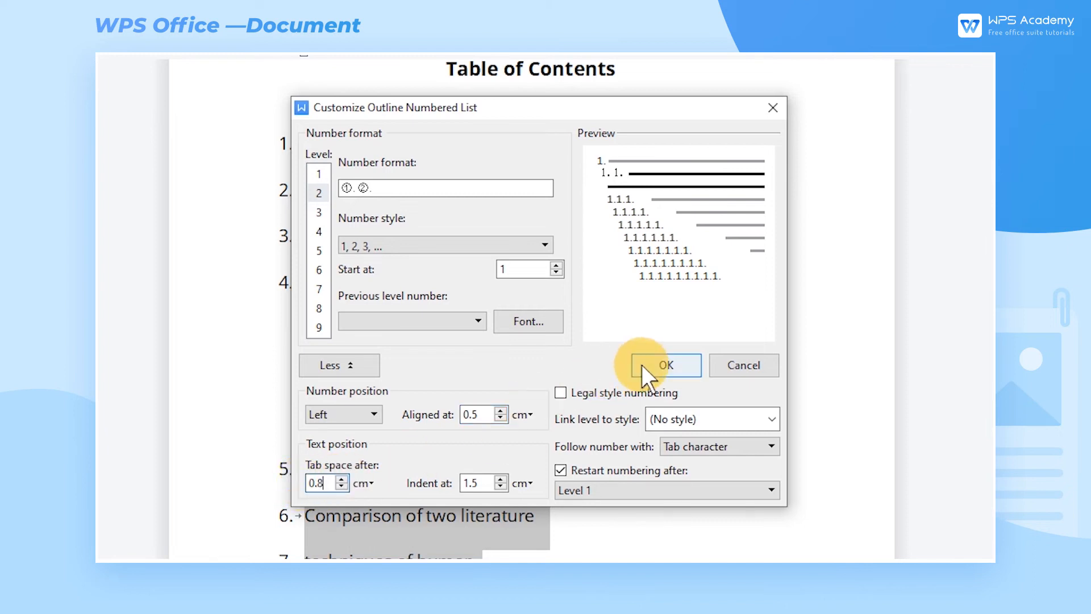
left_click(666, 365)
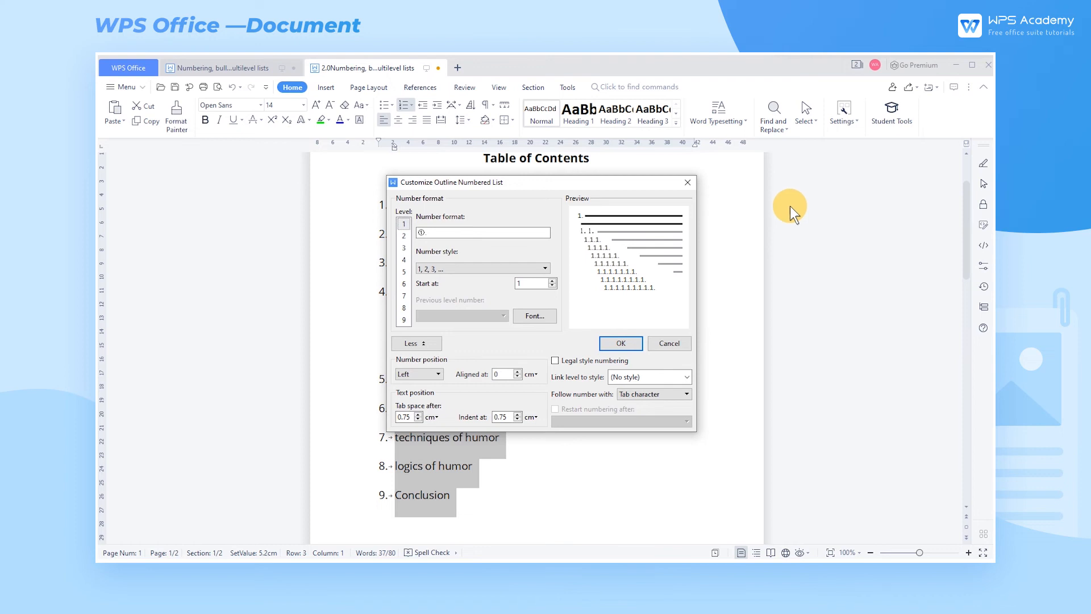
Turn on legal-style numbering for level 1 and link it to Heading 1
left_click(554, 360)
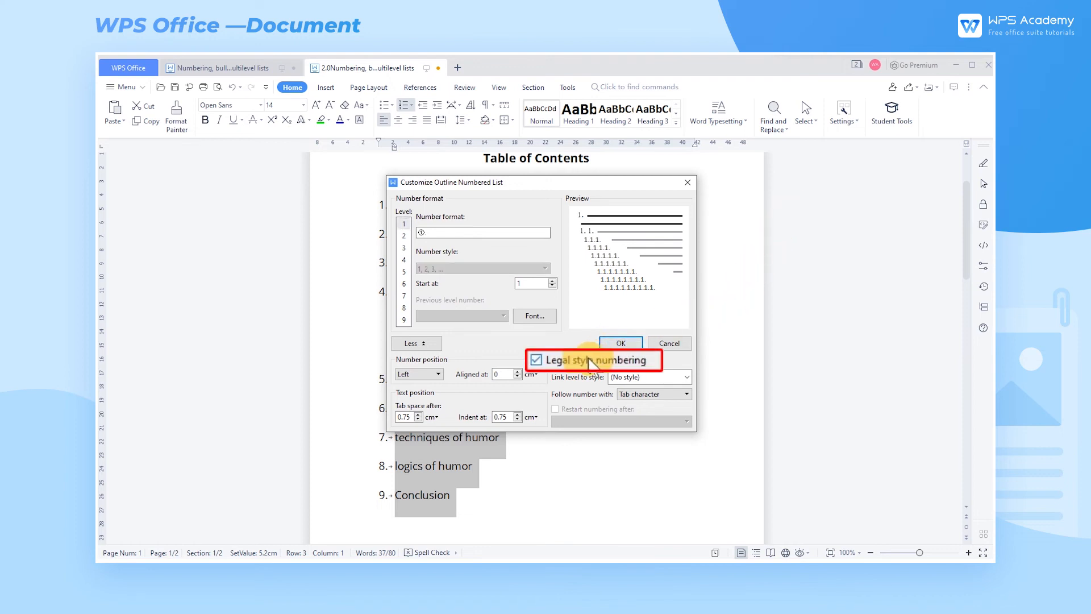
left_click(536, 360)
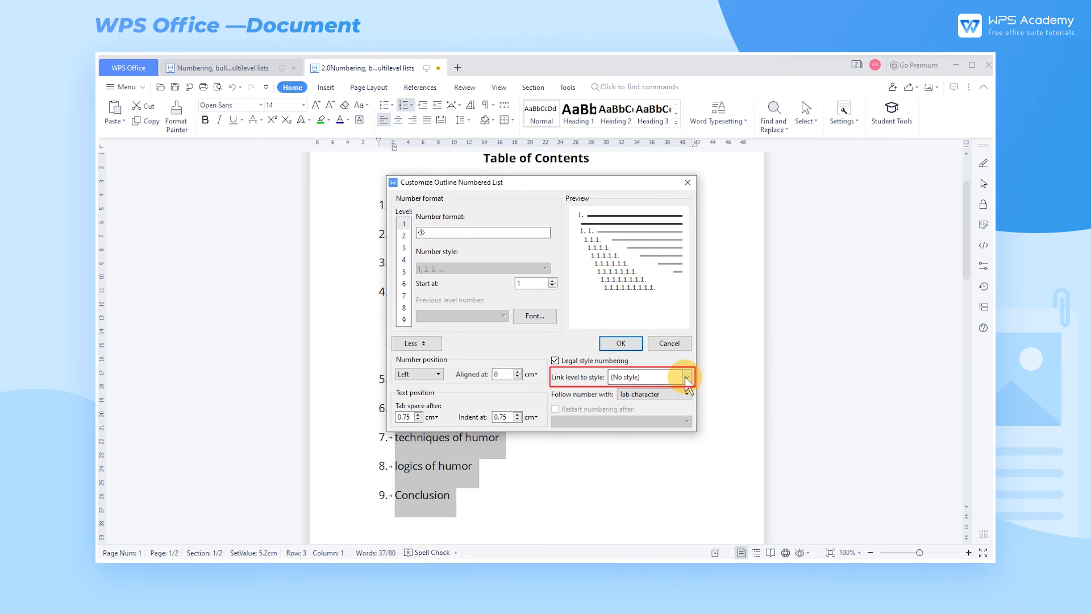
left_click(687, 376)
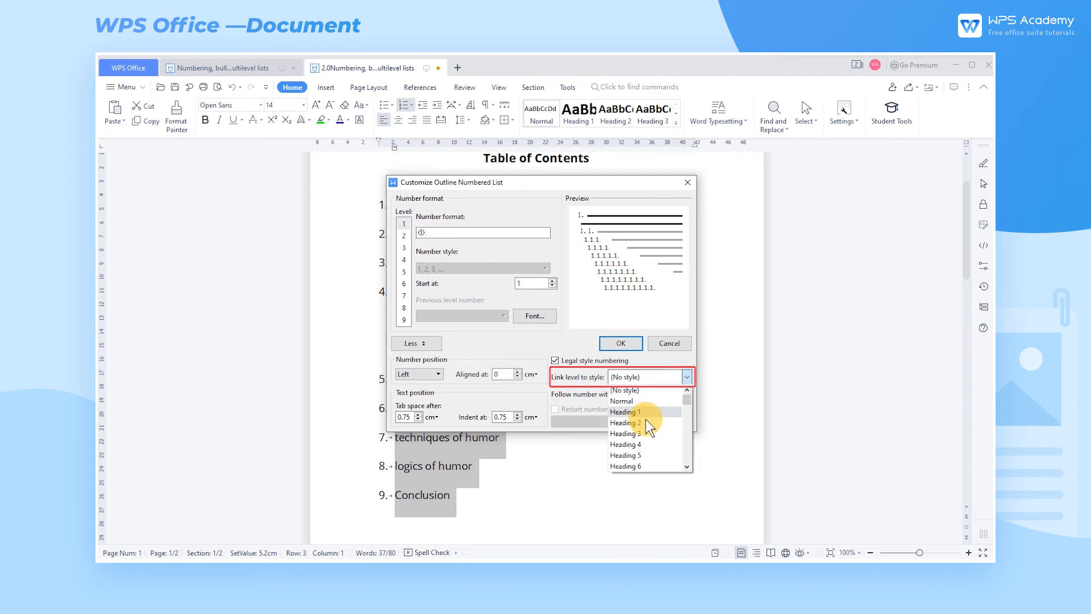
left_click(619, 343)
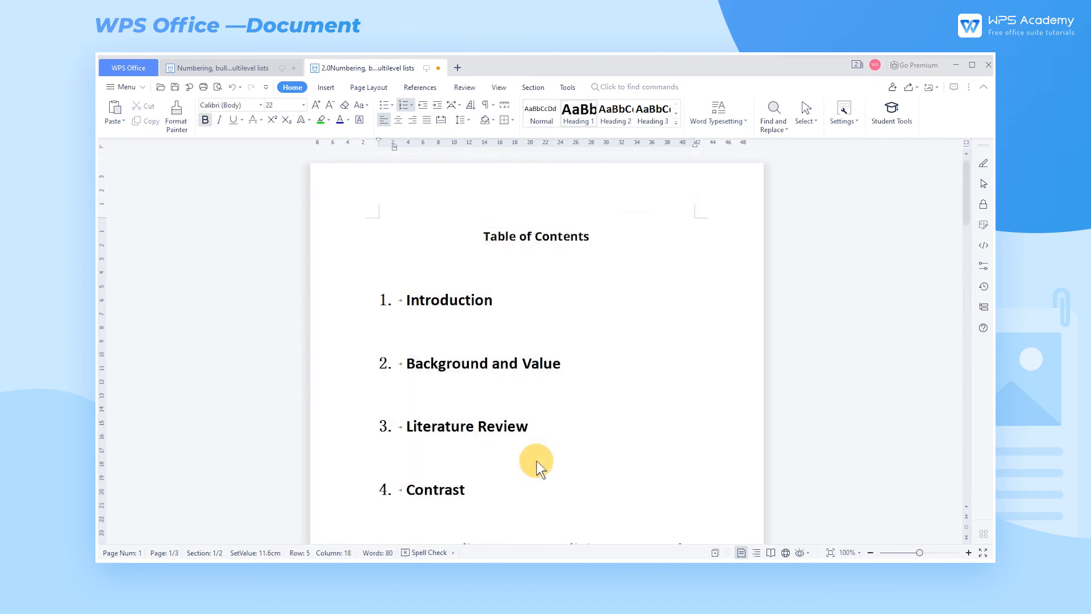